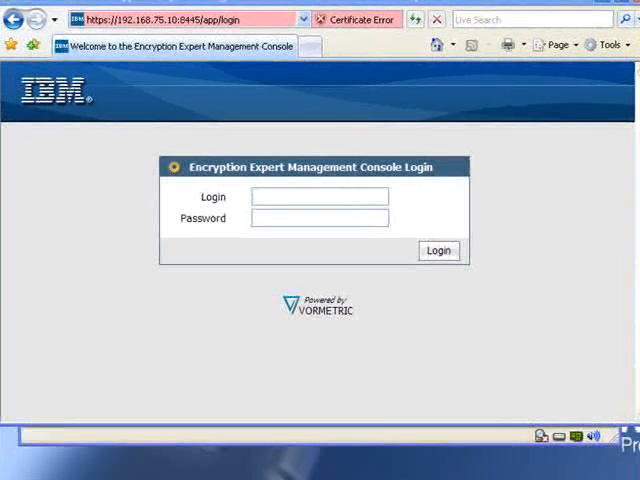
mouse_move(200, 300)
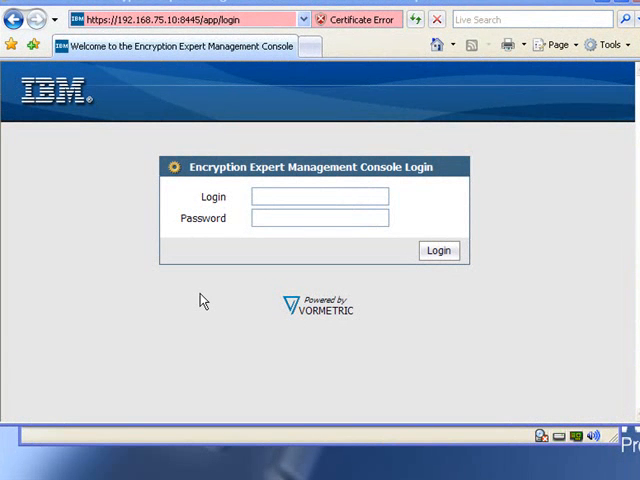
mouse_move(164, 458)
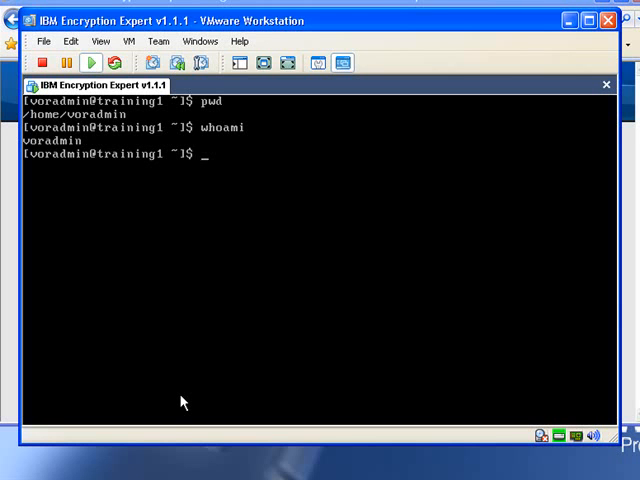
Step: As voradmin, list the export folder and cat export.dat to show readable INSERT INTO EMPLOYEE statements
text(ls -la)
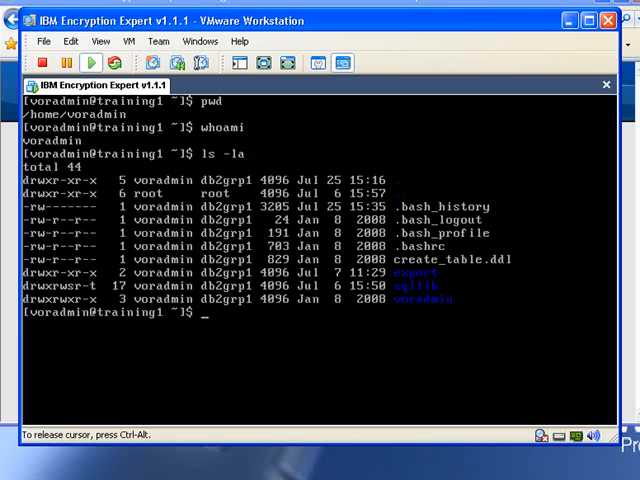
text(cd export)
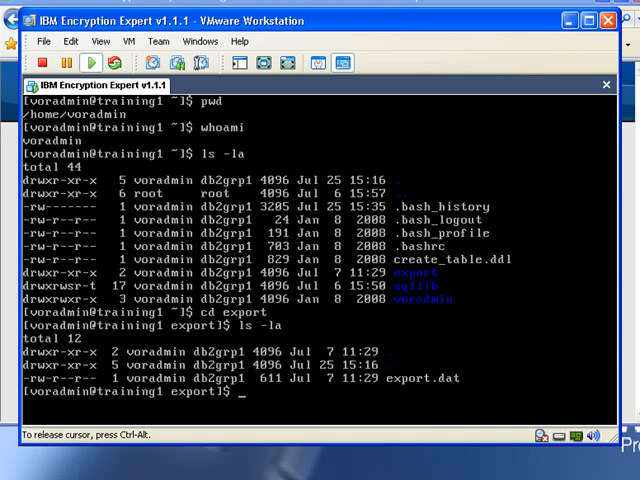
text(cat export.dat)
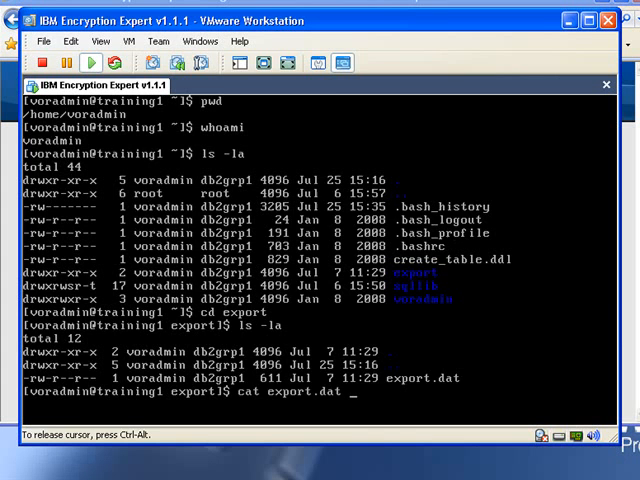
key(Return)
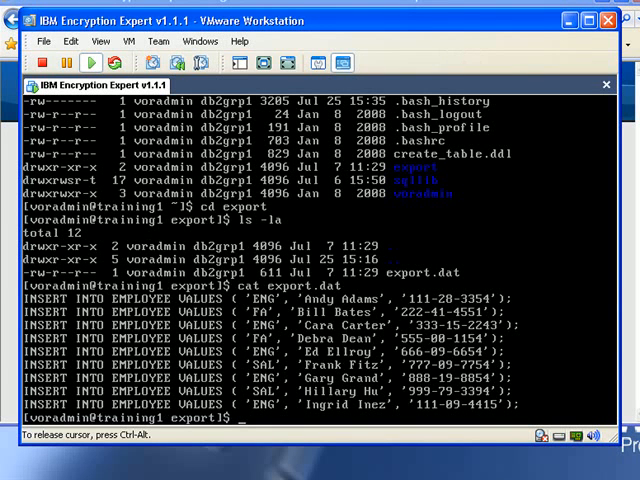
Step: Switch to user dasusr1 with su and its password
text(su)
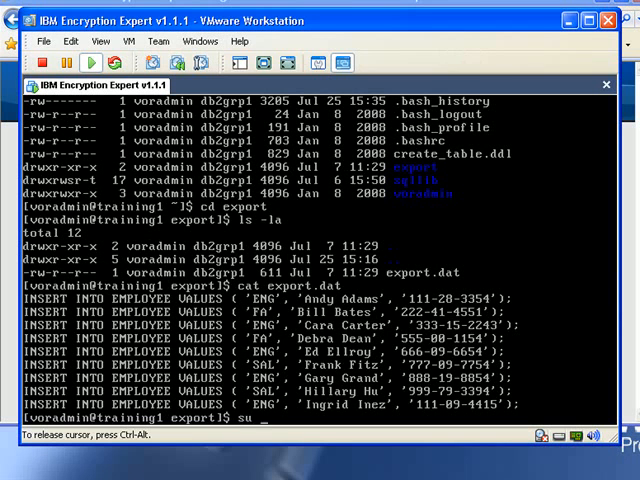
text(- dasusr1)
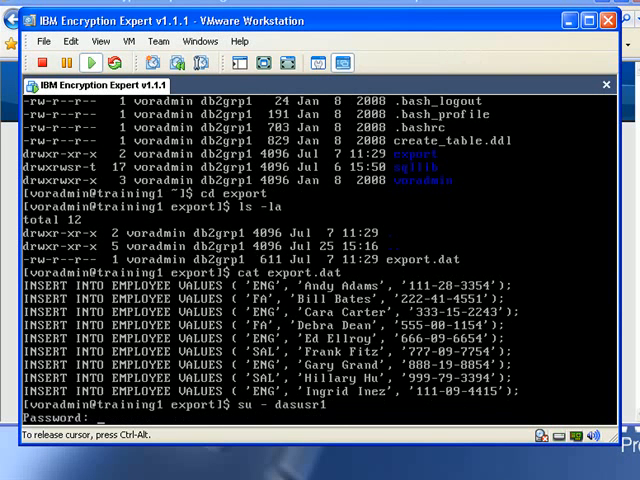
key(Return)
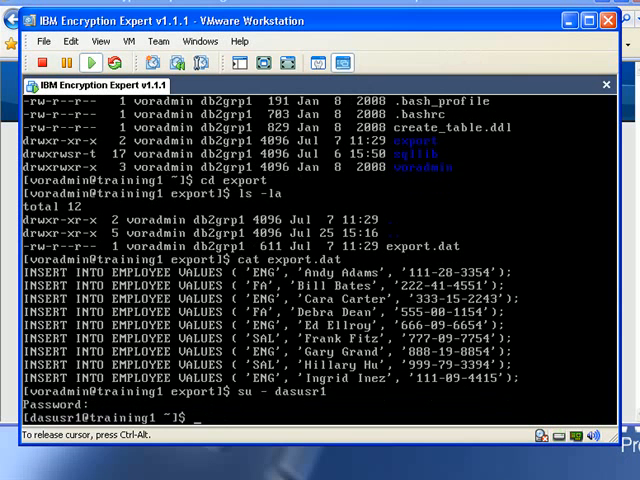
Step: From /home/voradmin/export/, cat export.dat as dasusr1, yielding scrambled output, then begin su - to root
text(cd /homev)
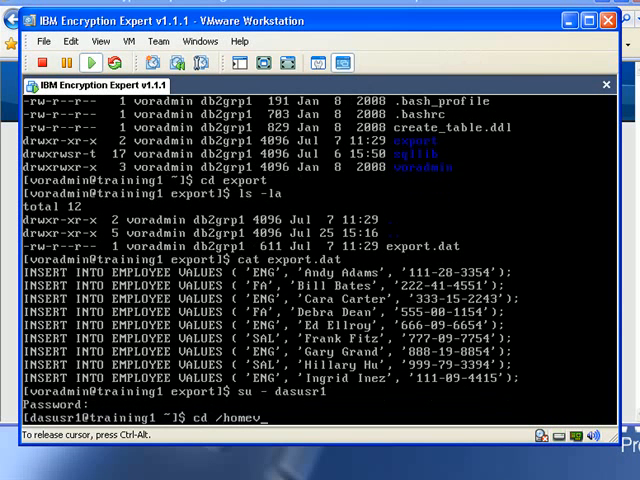
text(voradmin/export/)
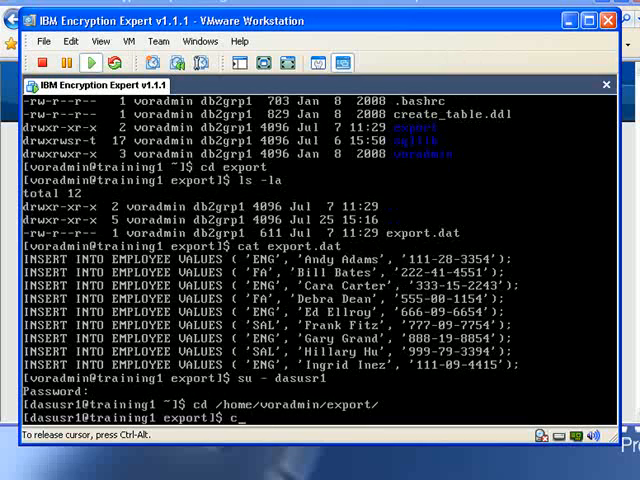
text(cat export.dat)
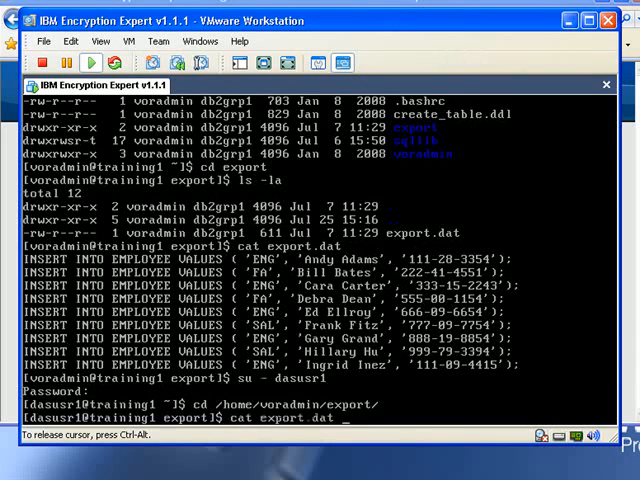
key(Return)
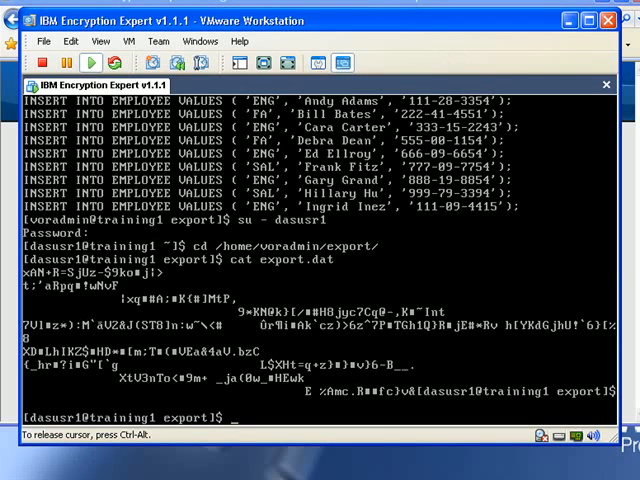
text(su - root)
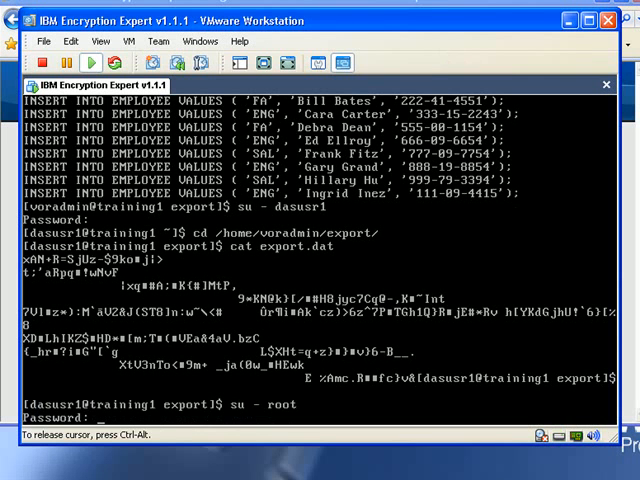
Step: As root in /home/voradmin/export/, cat export.dat gets Permission denied; list the folder with ls -la
text(cd /home/voradmin/export/)
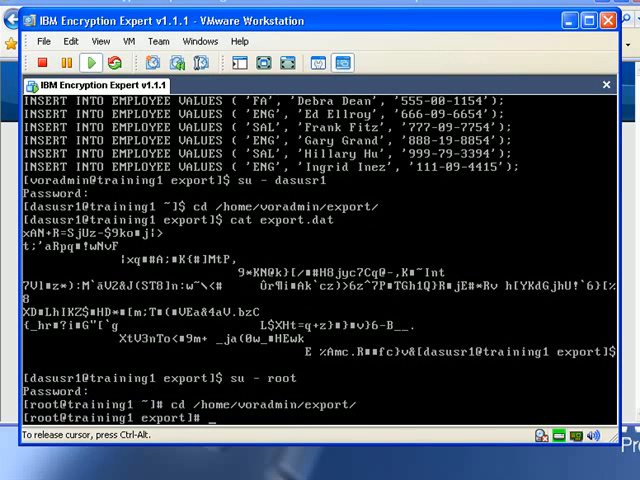
text(cat export.dat)
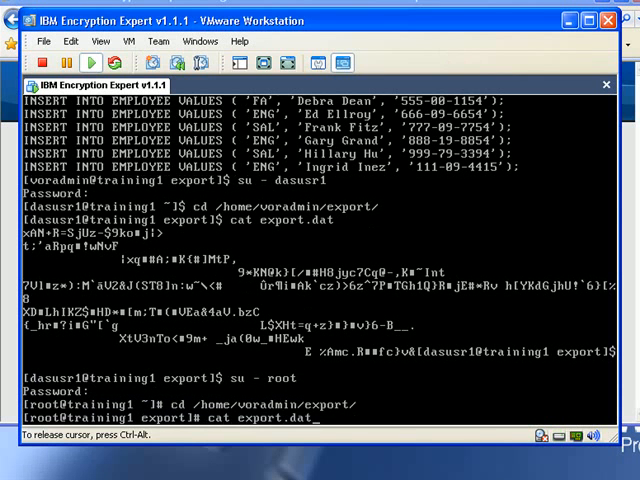
key(Return)
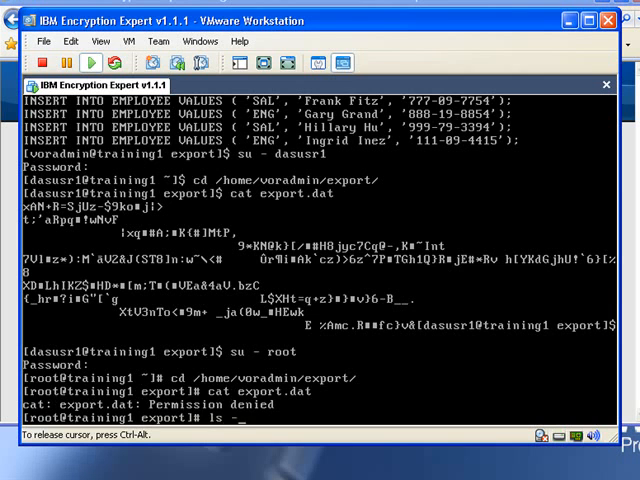
text(-la)
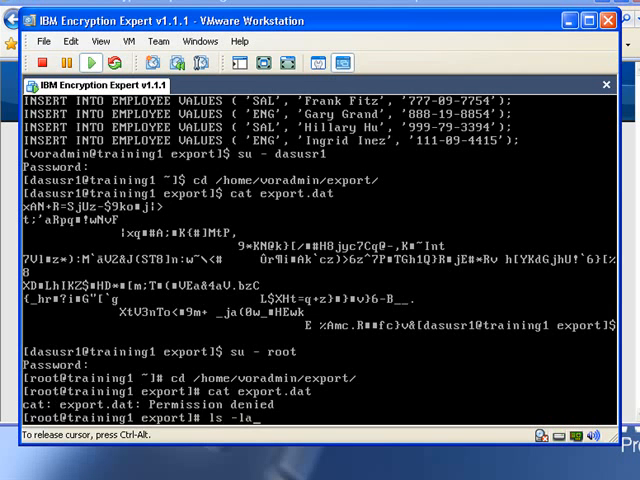
key(Return)
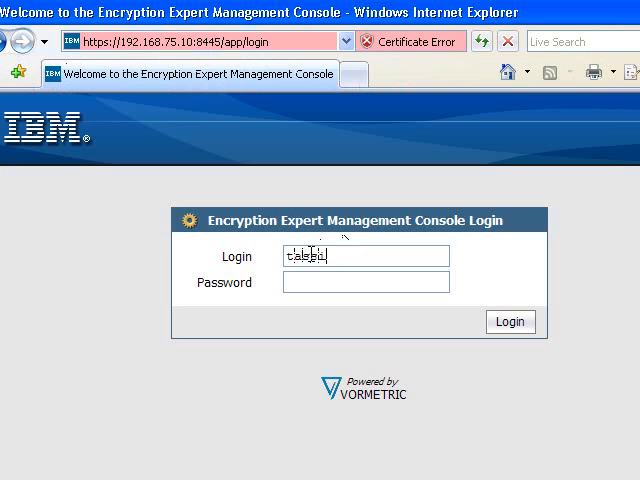
Step: Log in to the management console as administrator and go to the Policies section
text(password)
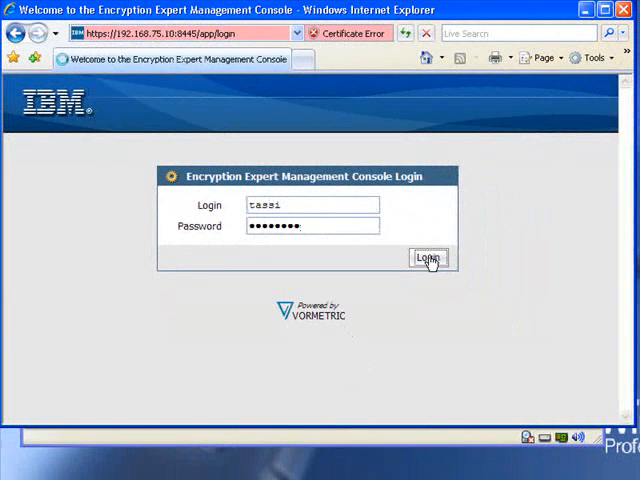
click(428, 258)
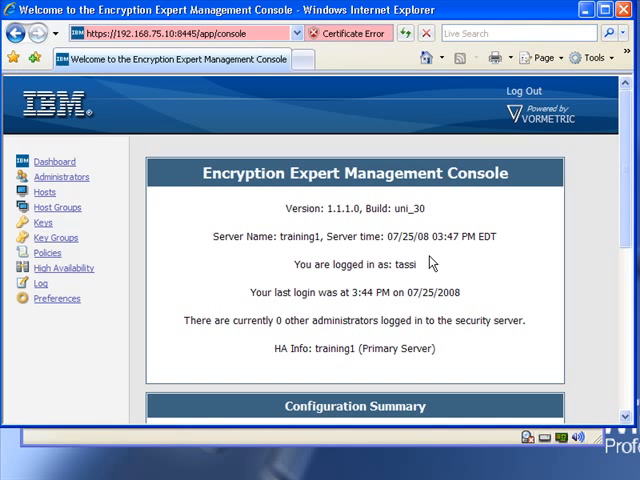
mouse_move(88, 276)
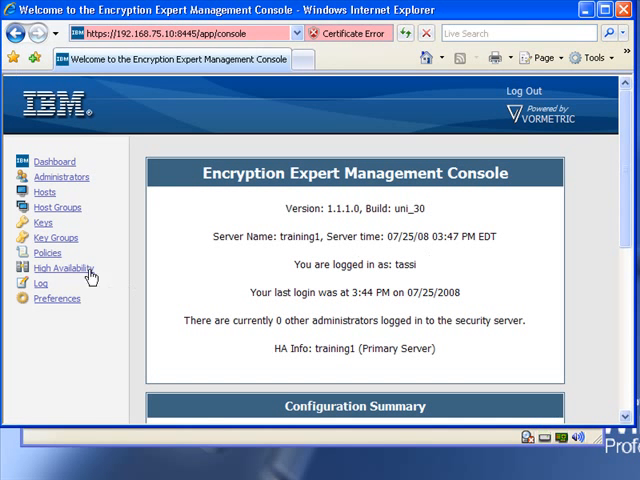
click(46, 252)
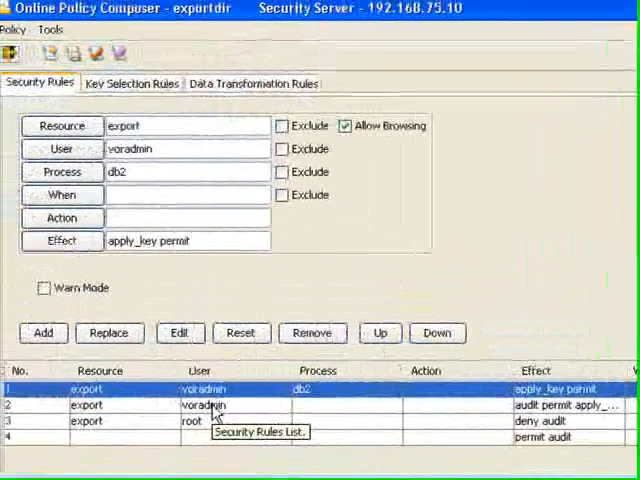
Step: Remove apply_key from the second voradmin rule's effects, leaving audit permit
click(200, 408)
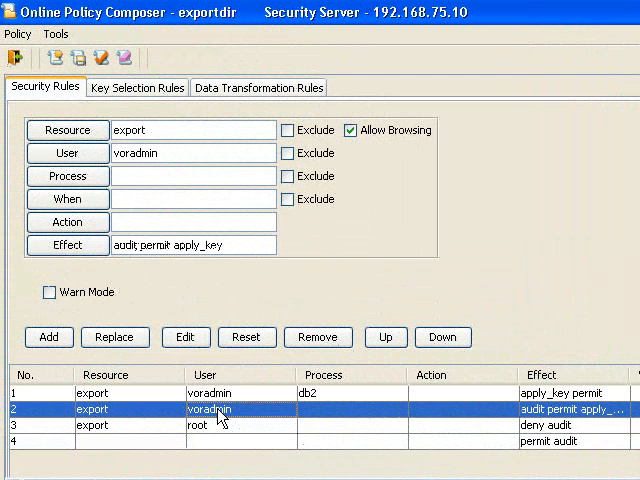
mouse_move(84, 288)
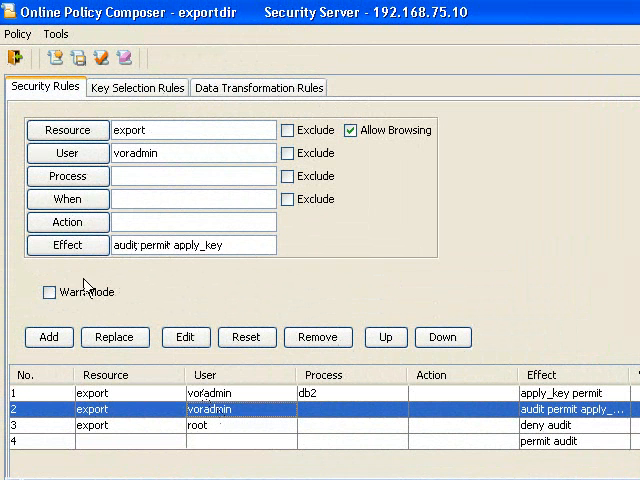
click(68, 244)
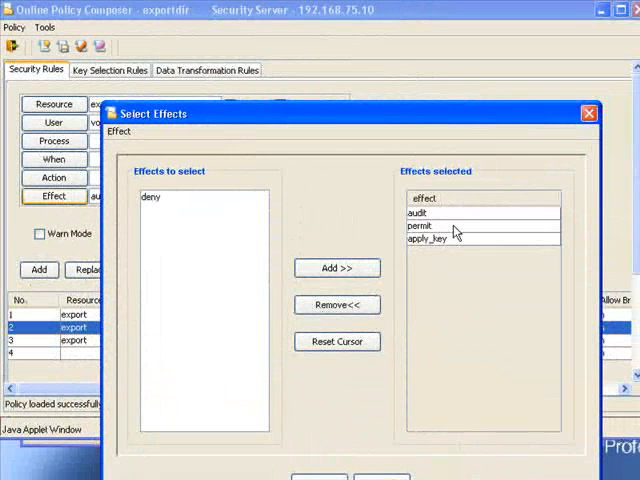
mouse_move(456, 240)
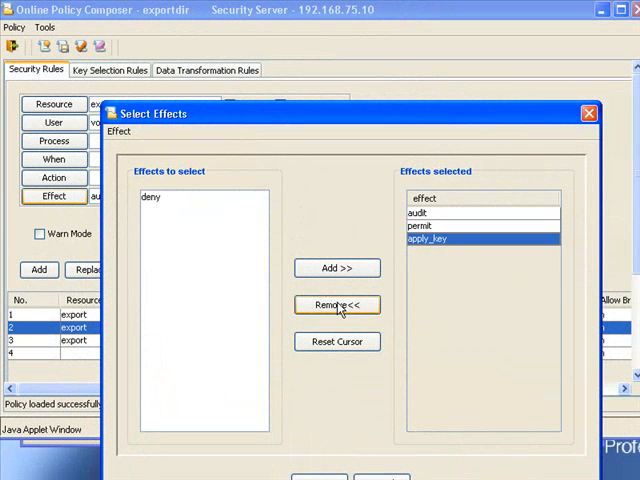
click(336, 304)
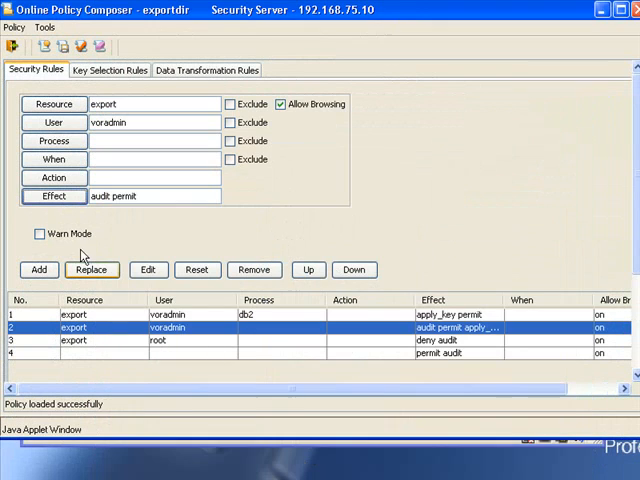
Step: Save the edited exportdir policy to the server and acknowledge the confirmation
click(12, 28)
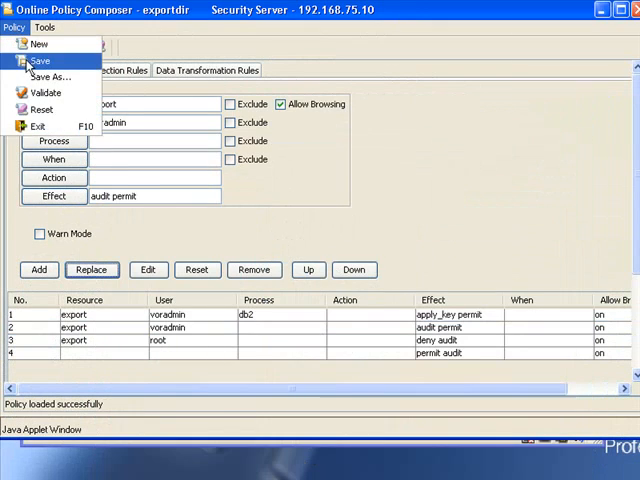
click(40, 60)
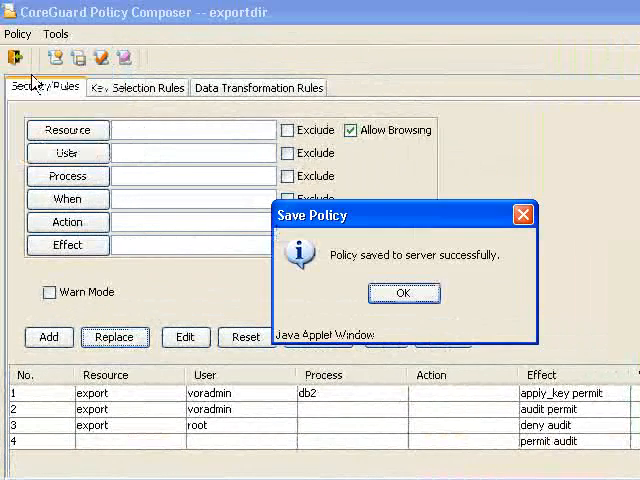
click(404, 292)
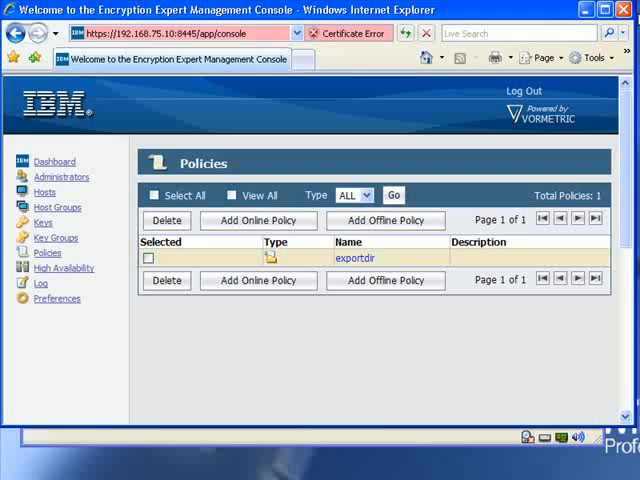
mouse_move(288, 348)
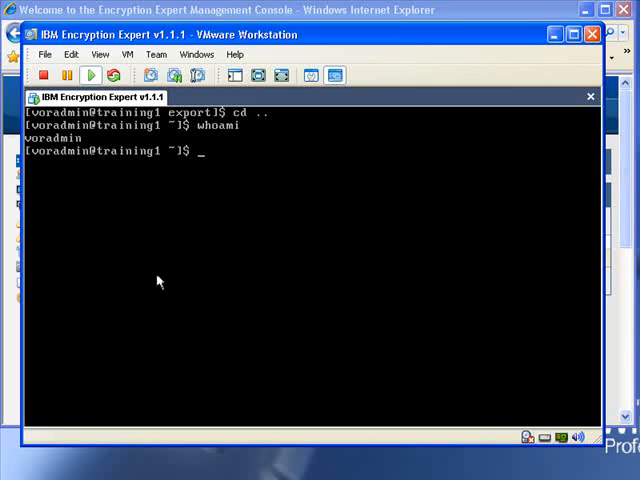
Step: In the VM terminal, cd export and cat export.dat as voradmin, now showing scrambled characters
click(300, 250)
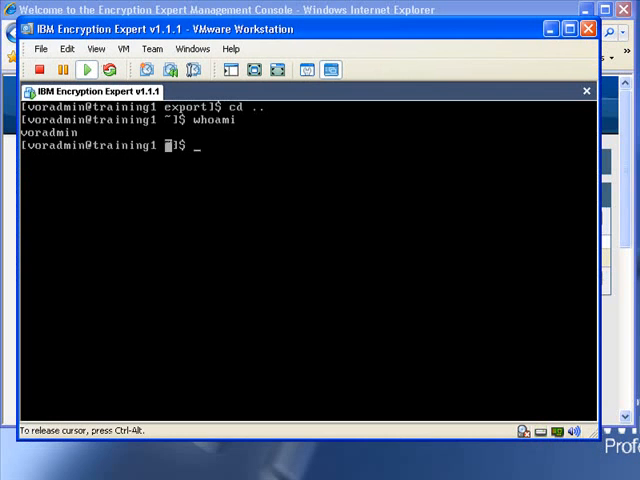
text(cd)
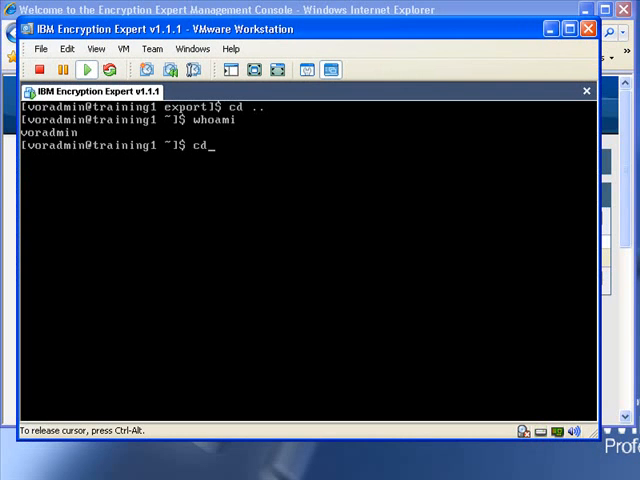
text(" ")
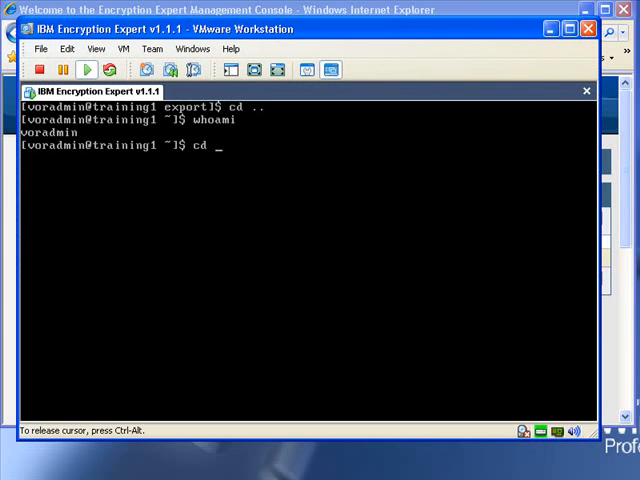
text(export)
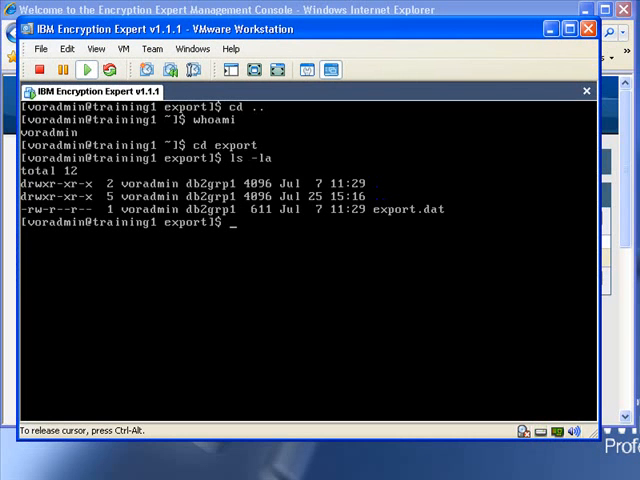
text(cat ex)
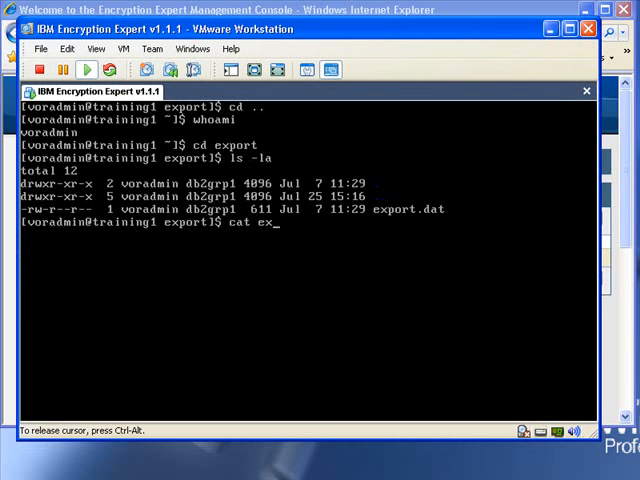
text(port.dat)
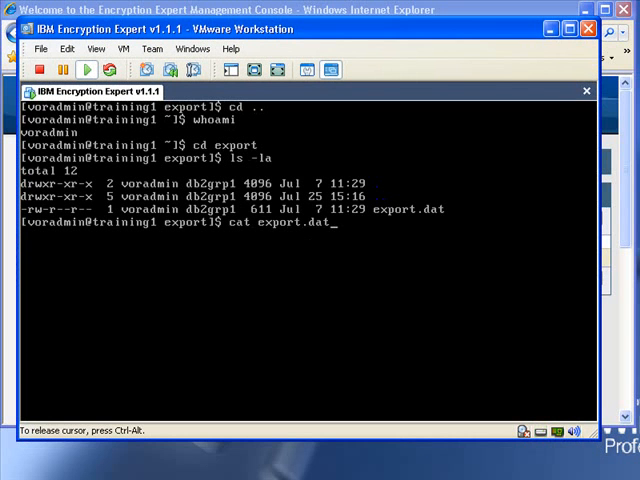
key(Return)
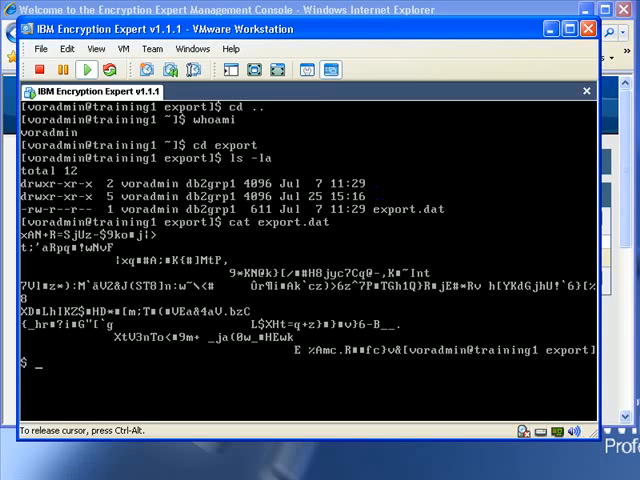
Step: Return to the home directory and run db2 backup database hr
text(cd ..)
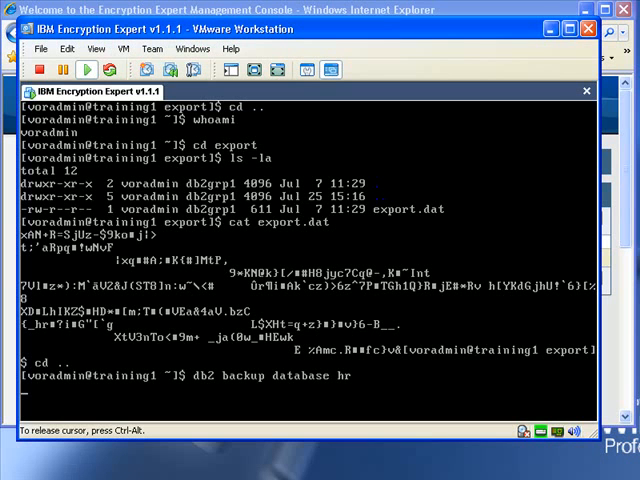
key(Return)
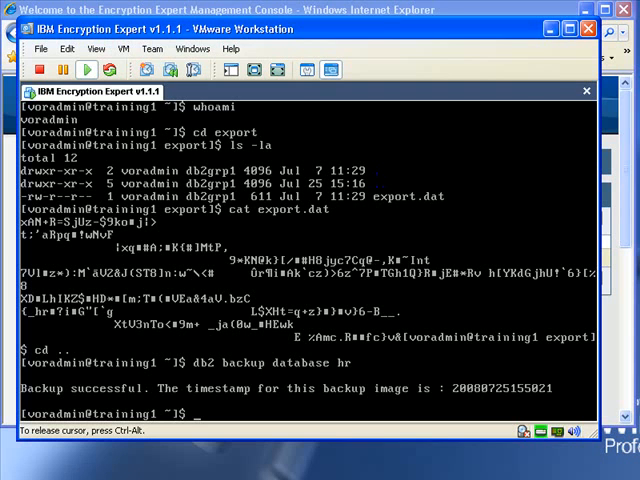
Step: Run strings on the HR backup image piped to grep to search for a plaintext name
text(stri)
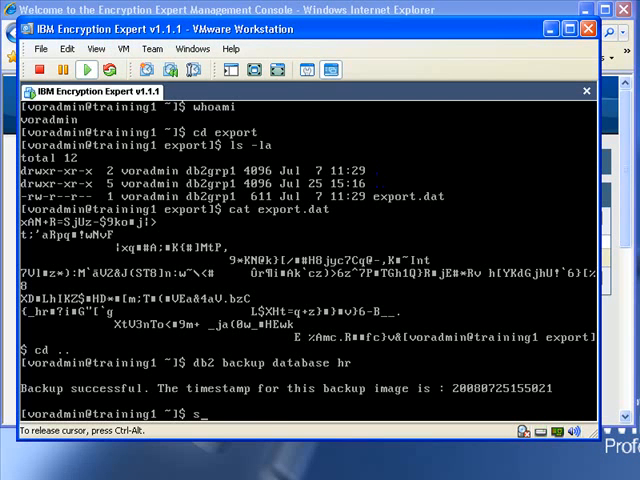
text(strings HR.0.voradmin.NODE0000.CATN0000.20080725155021.001 | grep Andy)
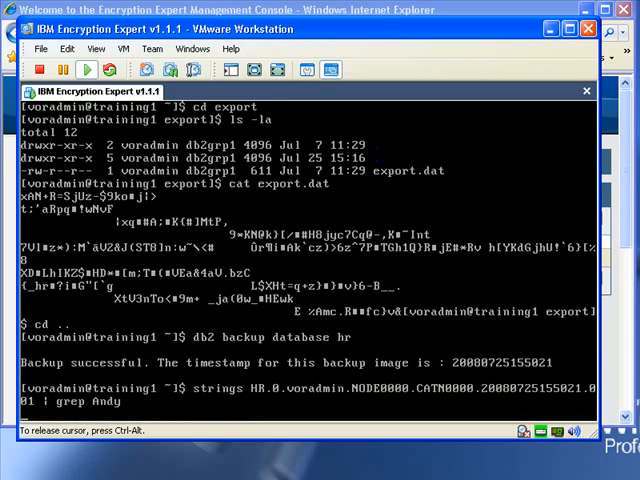
key(Return)
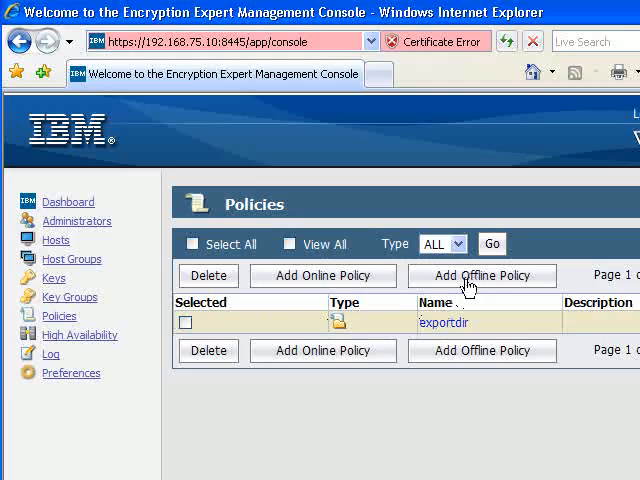
Step: Start a new offline policy named Backup-HR and add a backup rule to it
click(480, 276)
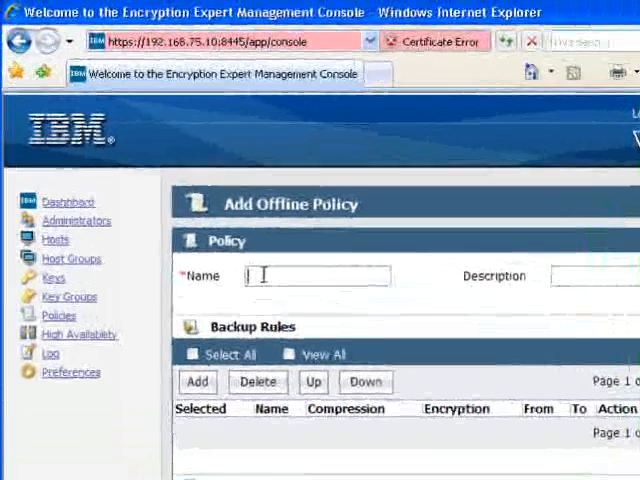
text(Backup-HR)
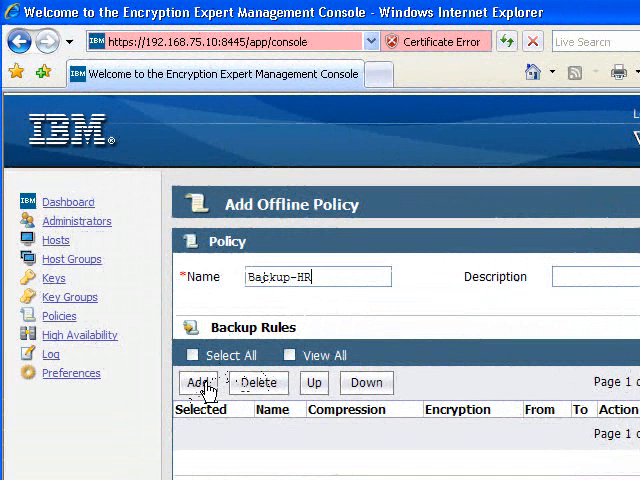
click(200, 384)
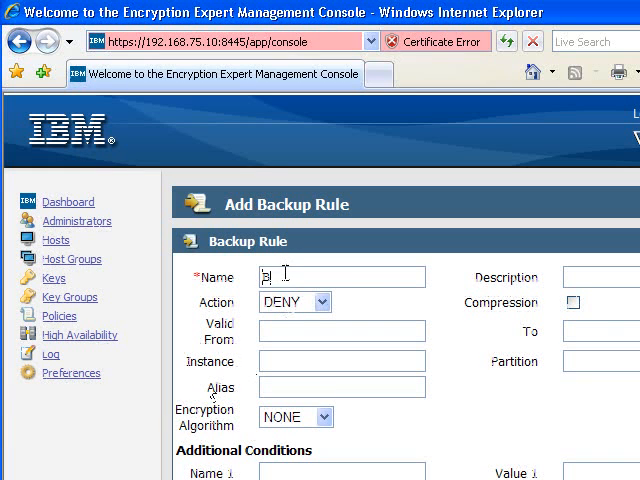
Step: Set the backup rule to ALLOW with AES256 encryption and key group Backup_Group_1
text(Backup-rule1)
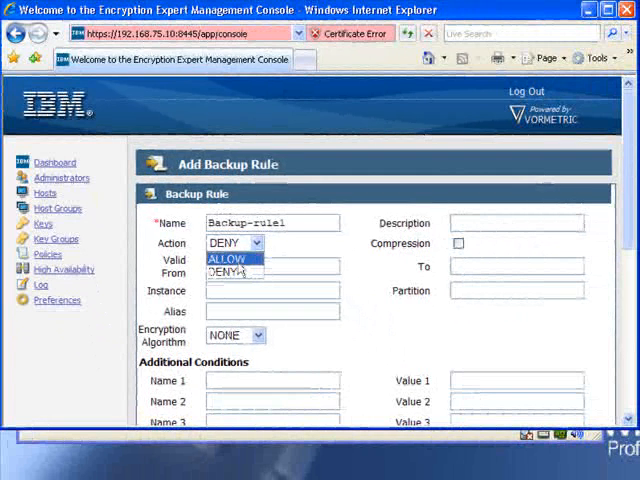
click(228, 258)
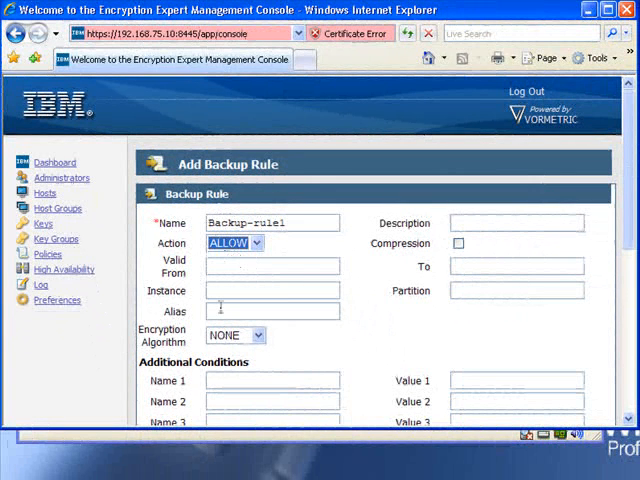
text(HR)
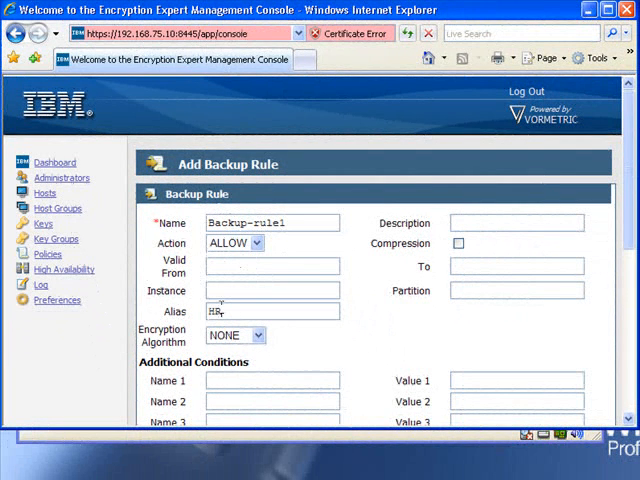
click(236, 336)
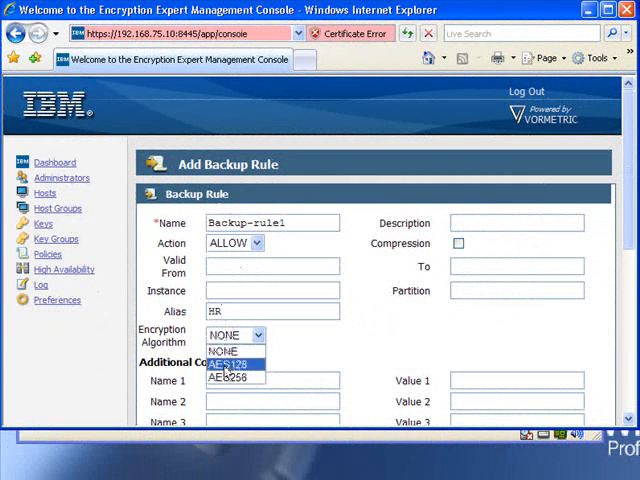
click(232, 376)
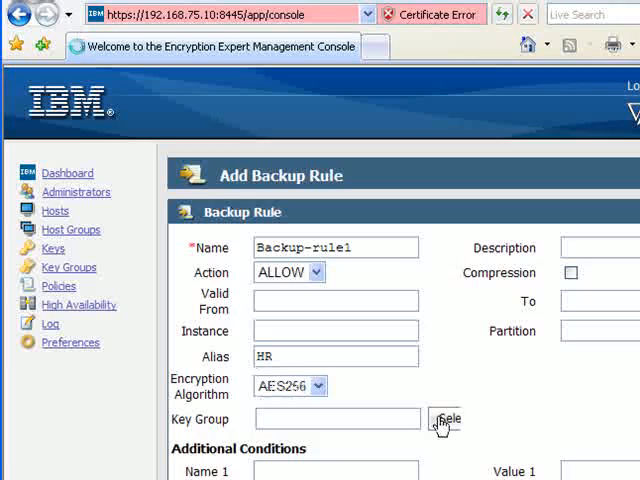
click(444, 418)
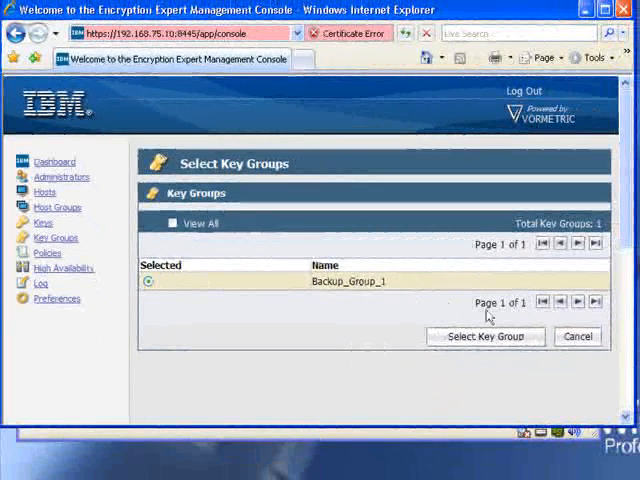
click(486, 336)
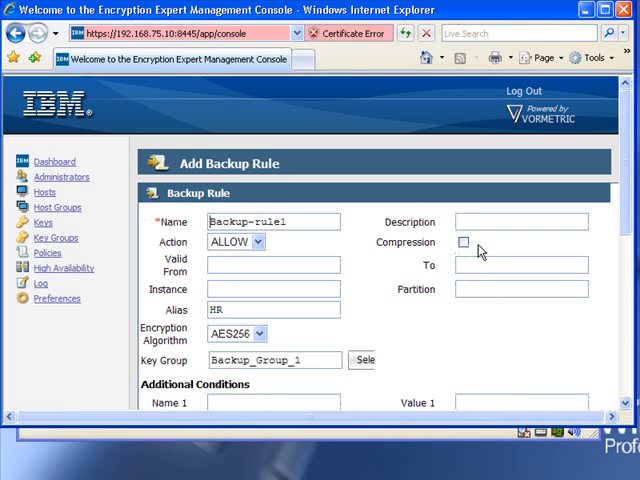
Step: Enable compression, save the rule, and save the Backup-HR offline policy
click(464, 242)
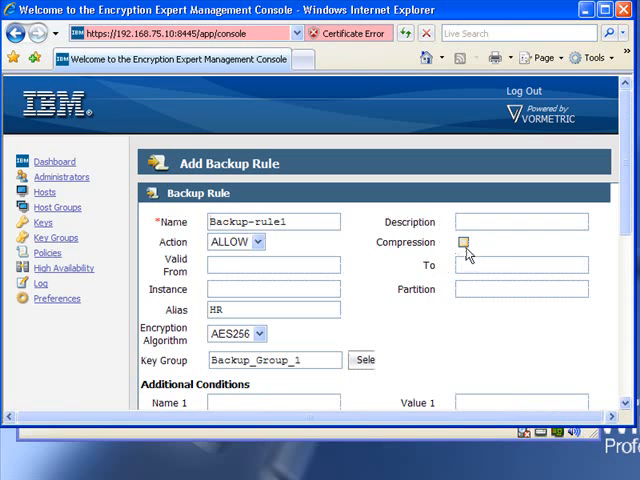
click(464, 242)
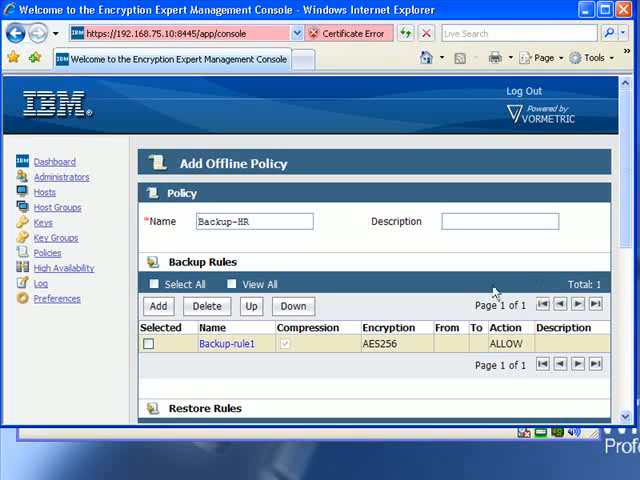
scroll(down, 3)
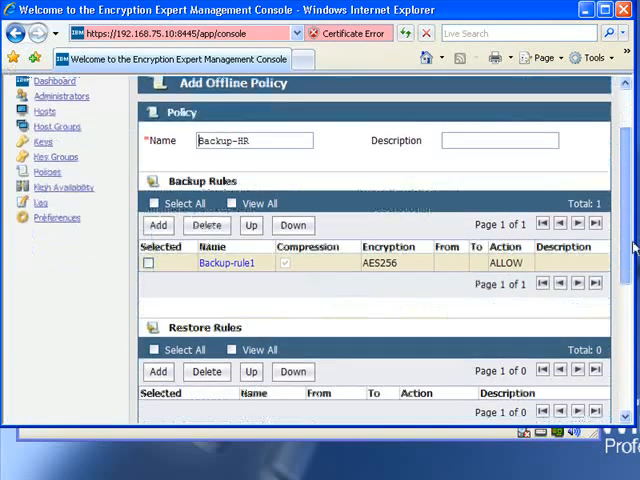
scroll(down, 3)
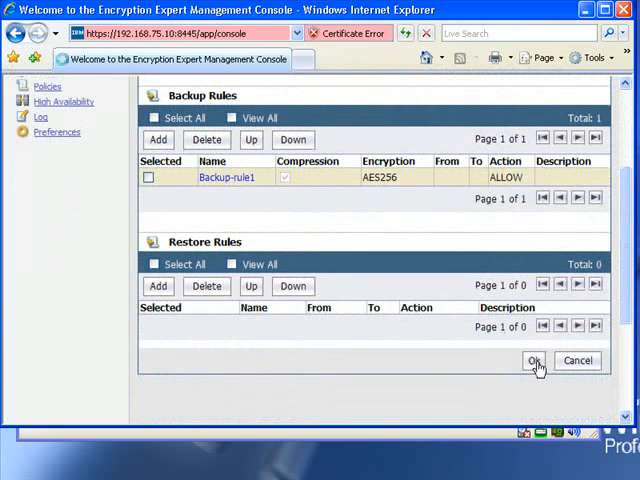
click(534, 360)
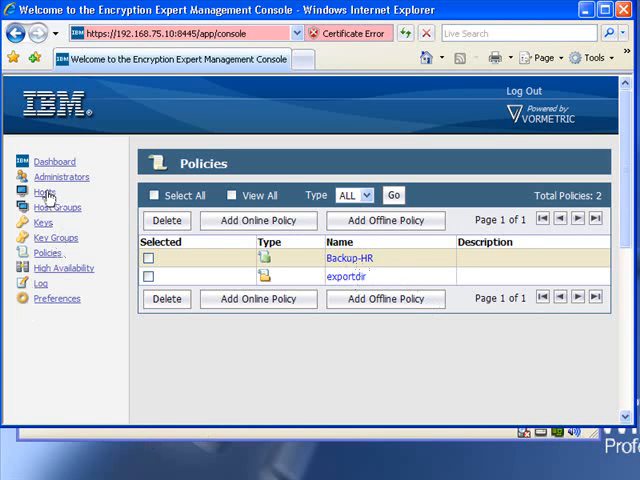
Step: Guard host training1 with the Backup-HR offline policy from its Guard DB settings
click(36, 192)
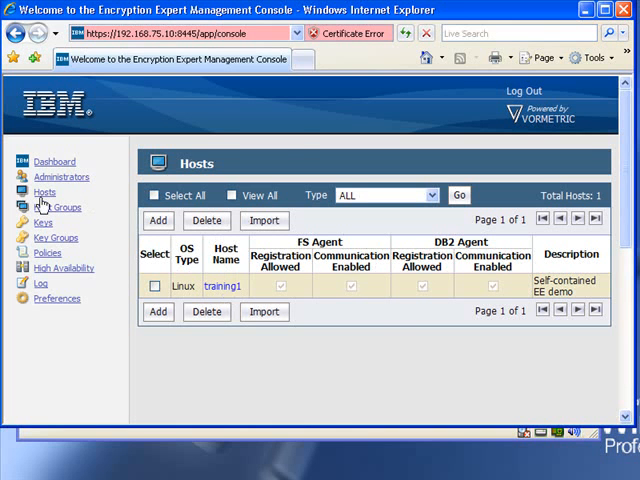
click(224, 286)
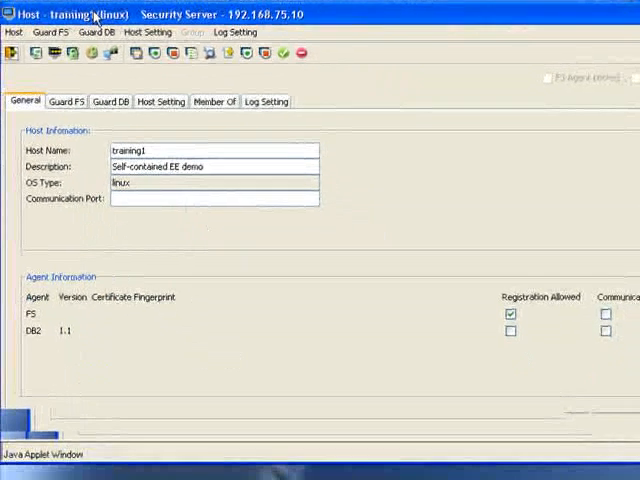
click(108, 98)
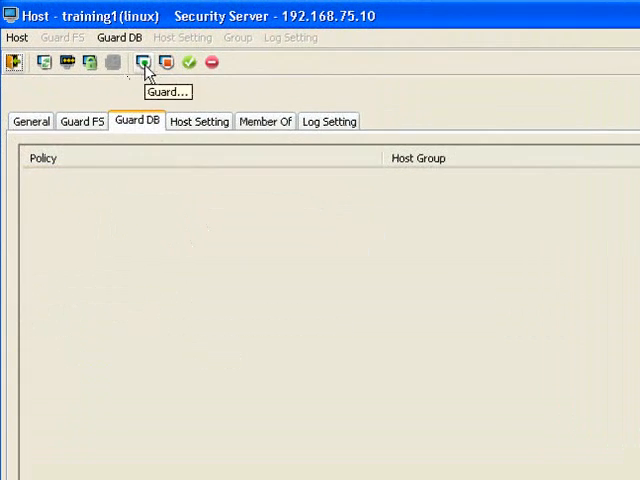
click(144, 62)
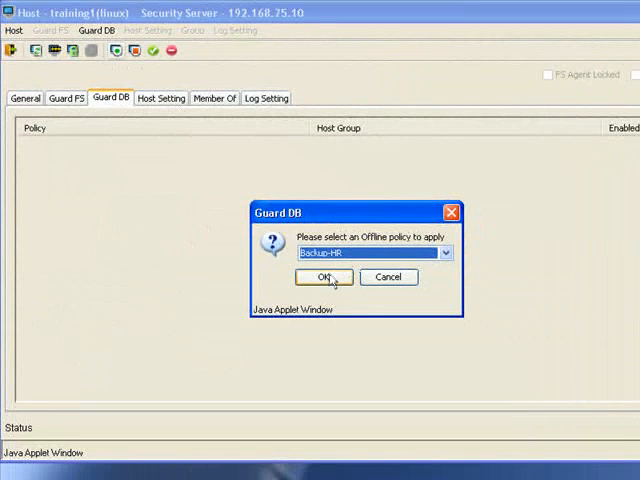
click(322, 276)
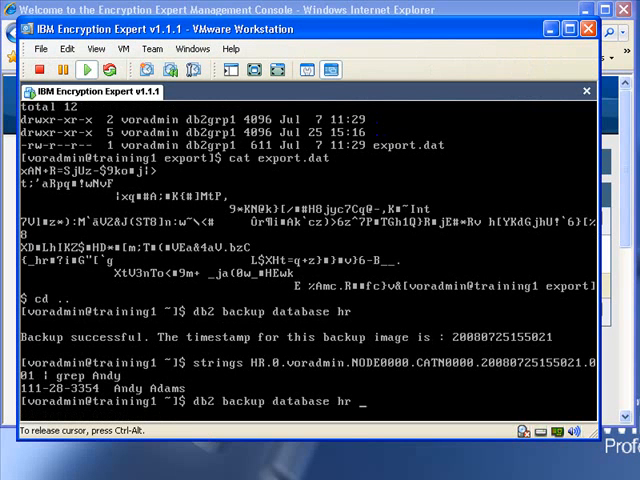
Step: Run db2 backup of HR with compress comprlib /opt/IBM/LUWEncryptionExpert/agent/db2/lib/libeetdb2.so
text(compress comp)
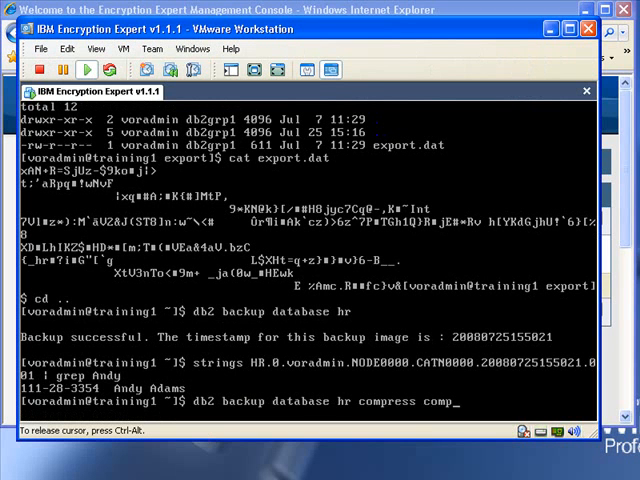
text(r)
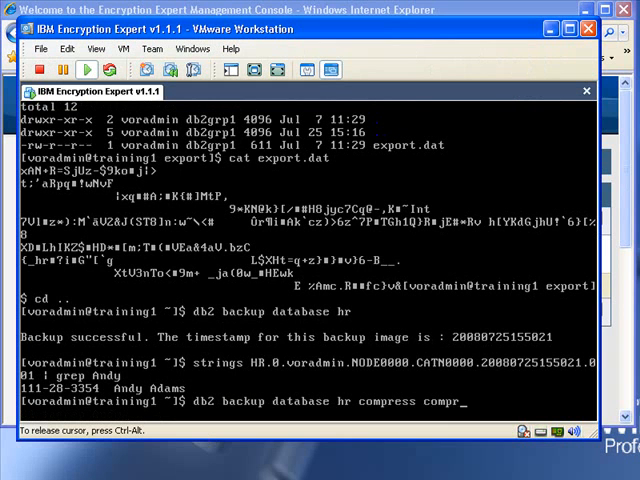
text(lib)
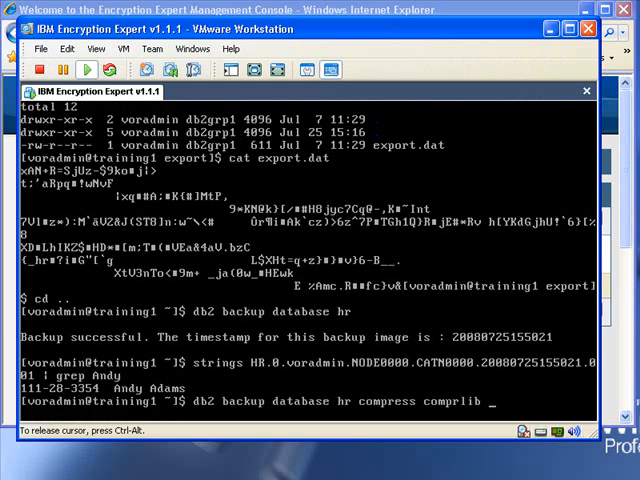
text(/opt/)
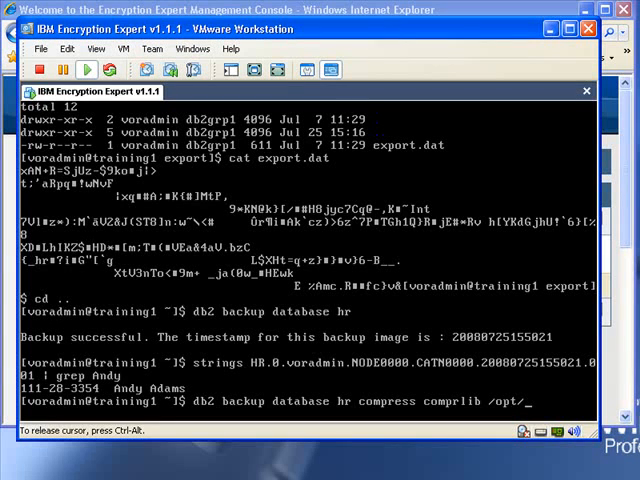
text(IBM/DB2TOOLS/)
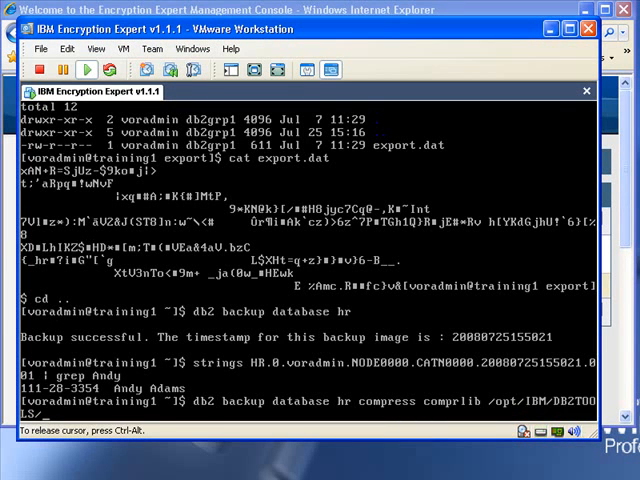
text(LUWEncryptionExpert/)
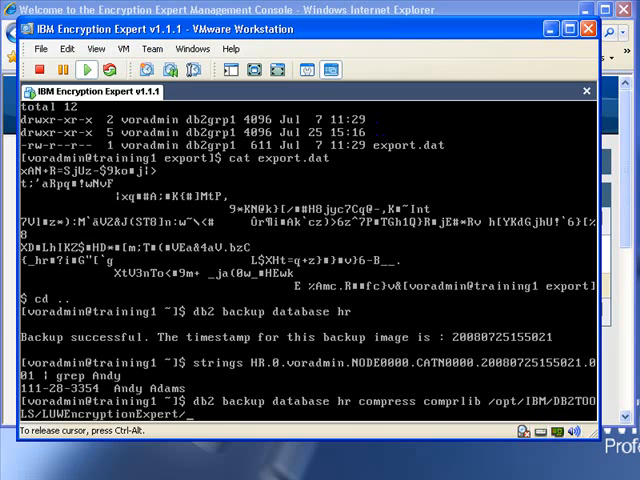
text(agent/)
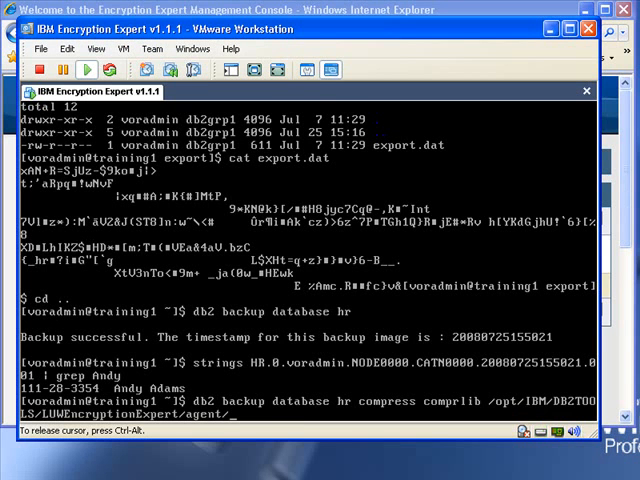
text(db2/)
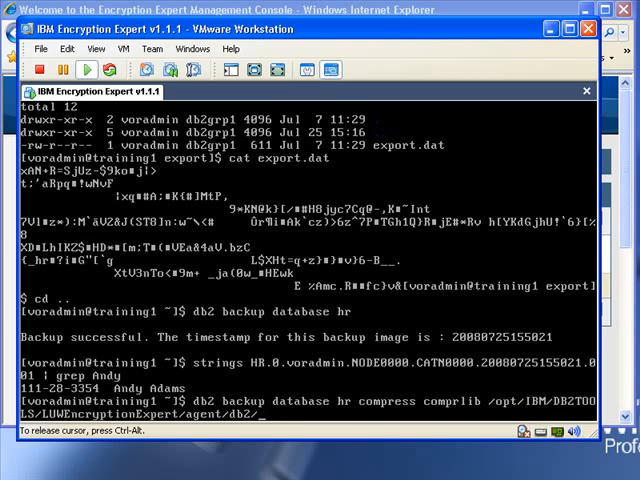
text(lib/)
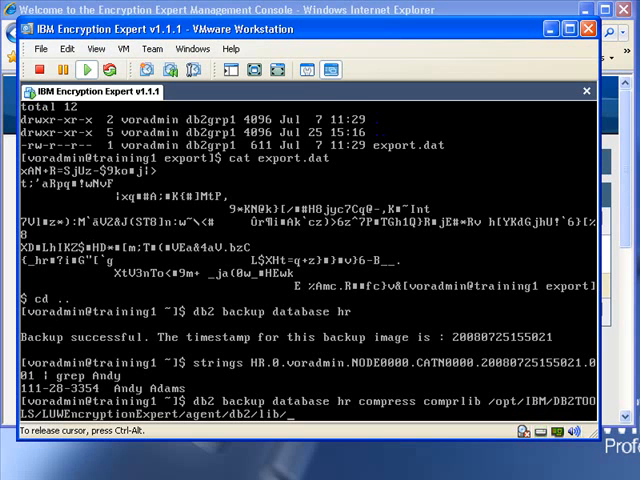
text(libeetdb2.so)
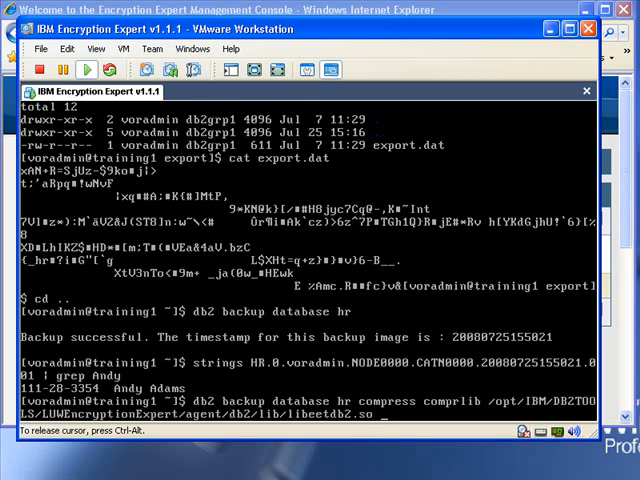
scroll(down, 3)
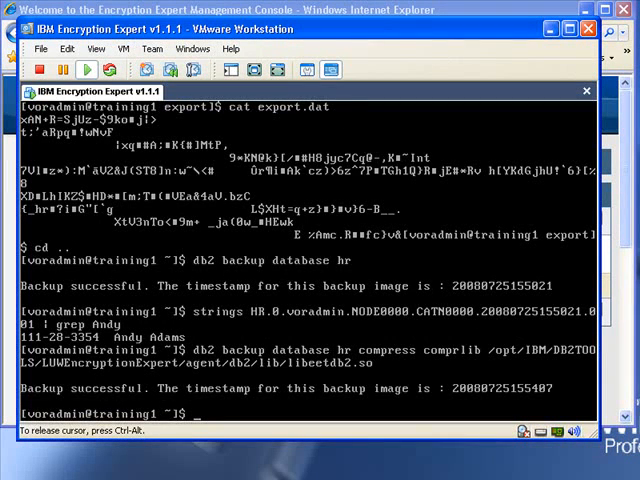
text(db2 backup database hr)
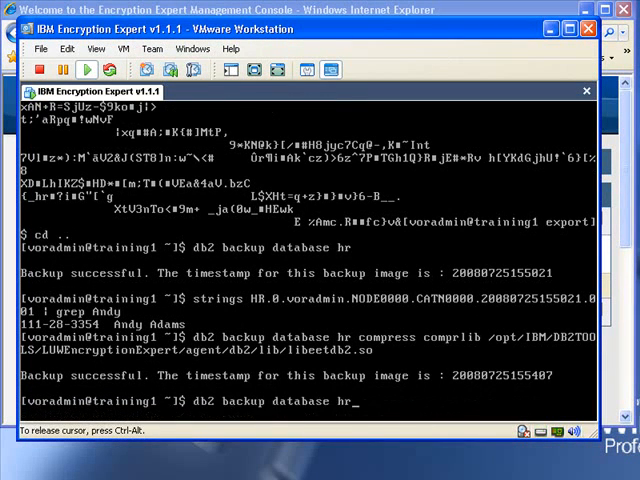
text(str)
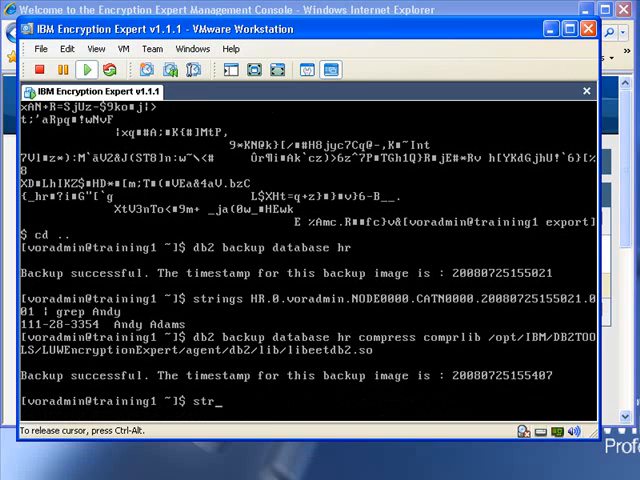